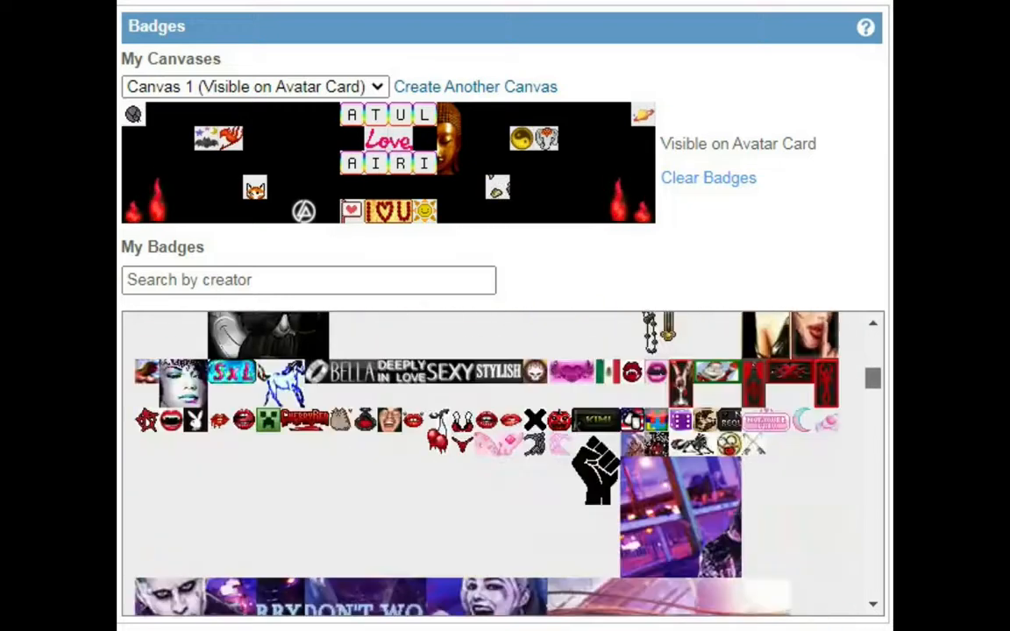
# - Scroll down through the My Badges list to browse the owned badges
pyautogui.scroll(-3)
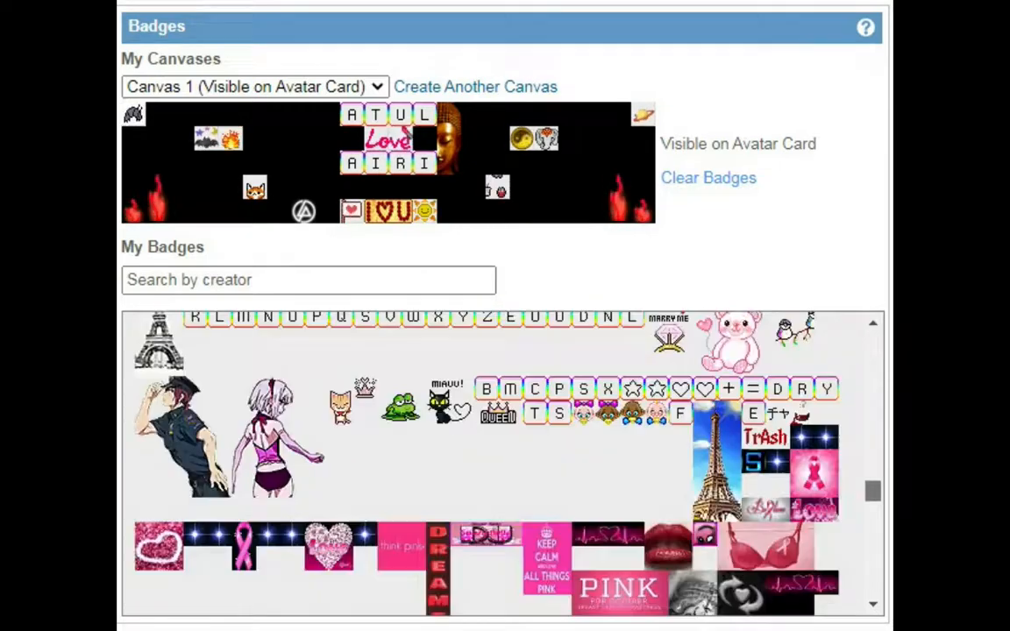
pyautogui.scroll(-3)
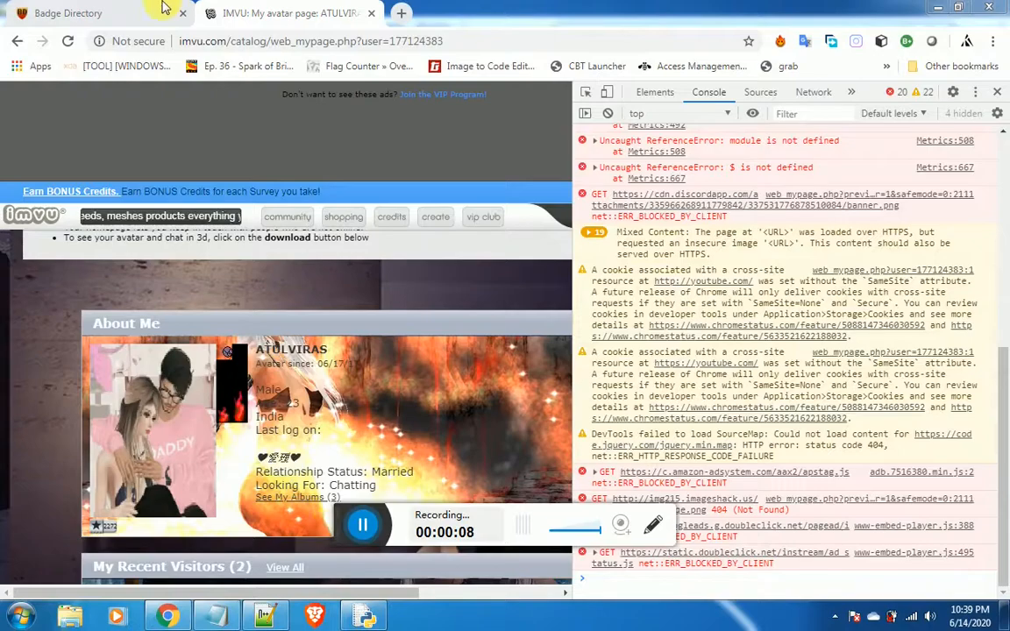
# - Return to the Badge Directory's grantable 'fire' search and browse the results for the G.Fire creator
pyautogui.click(67, 13)
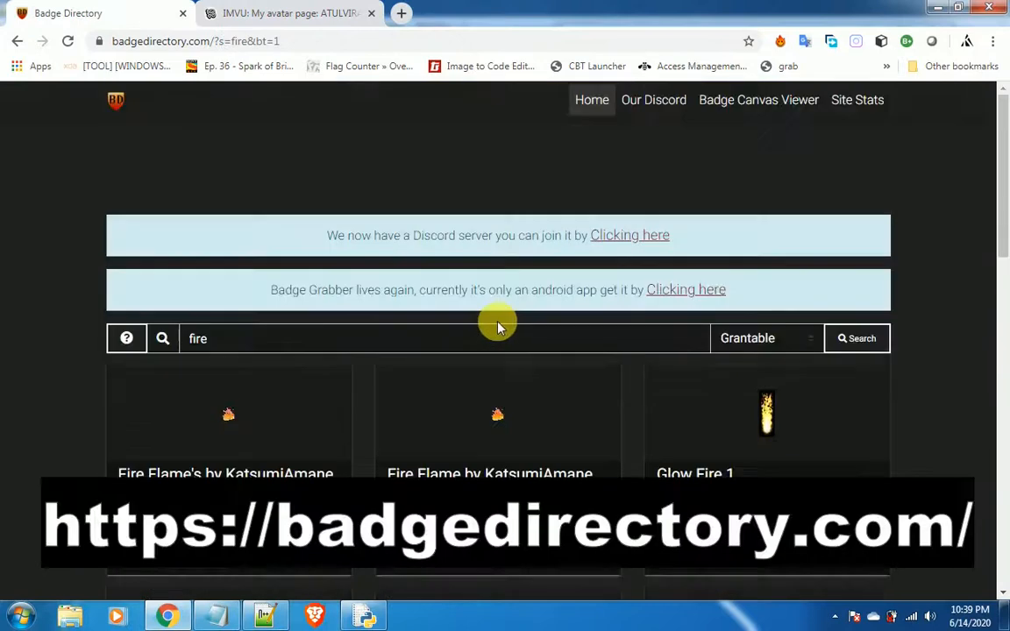
pyautogui.click(765, 337)
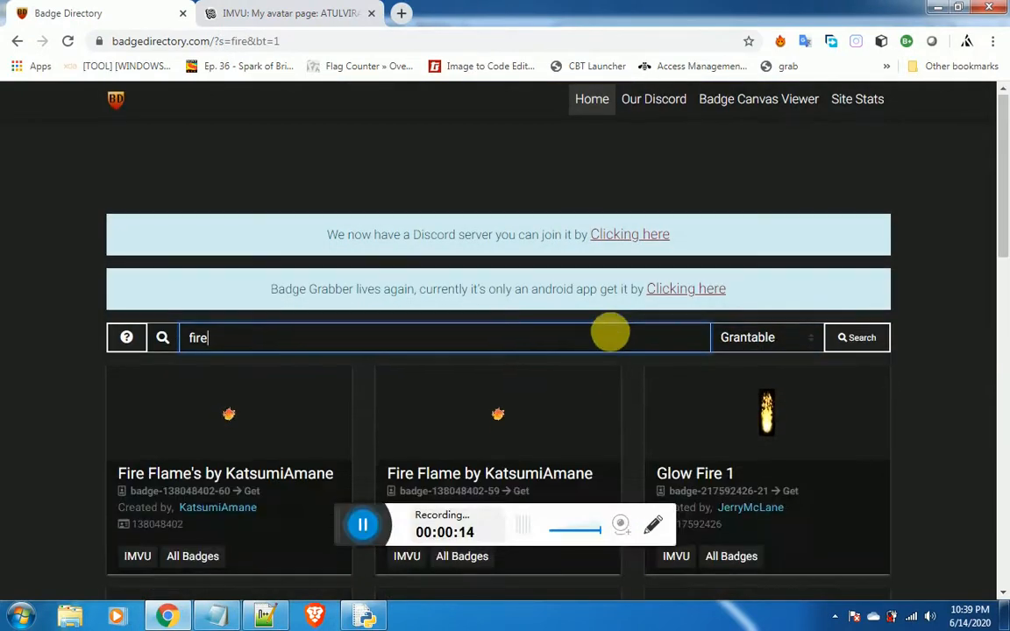
pyautogui.scroll(-3)
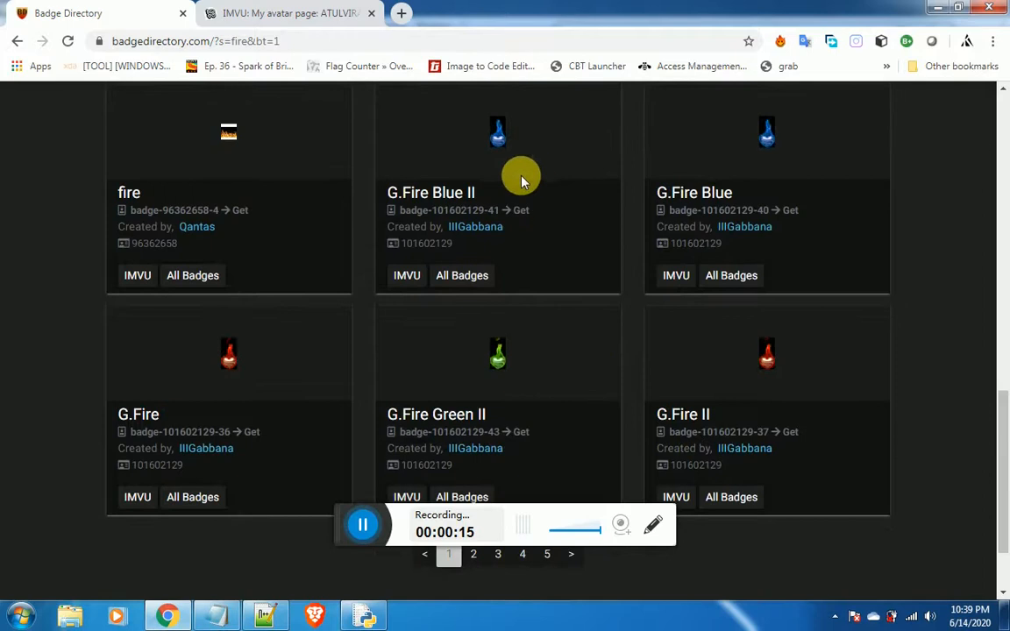
pyautogui.moveTo(475, 226)
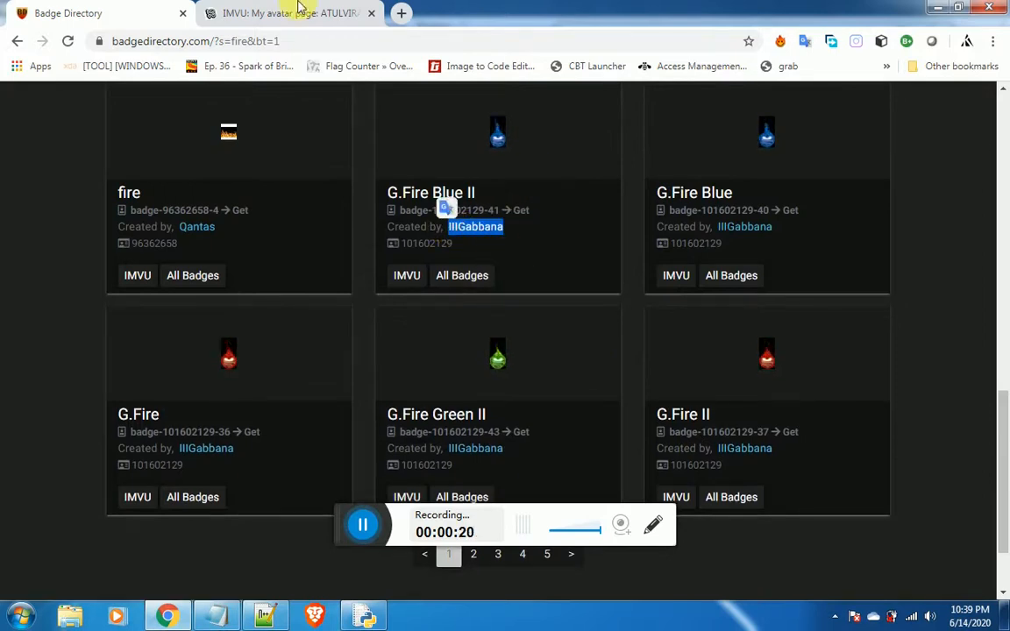
# - Go to the G.Fire creator's avatar page and inspect a Request Badge element to read its id
pyautogui.write('avara')
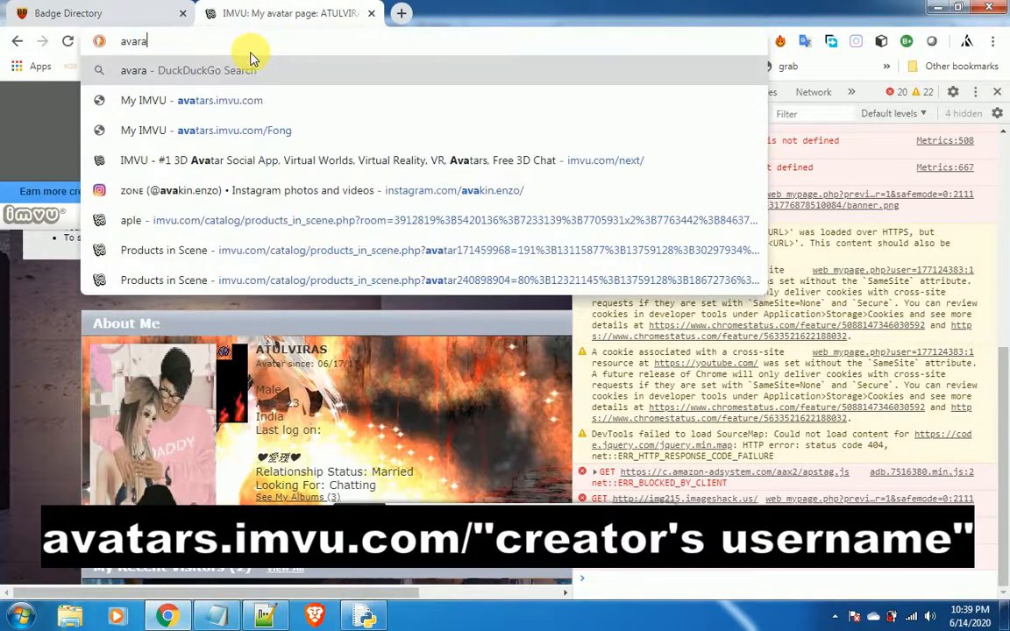
pyautogui.press('BackSpace')
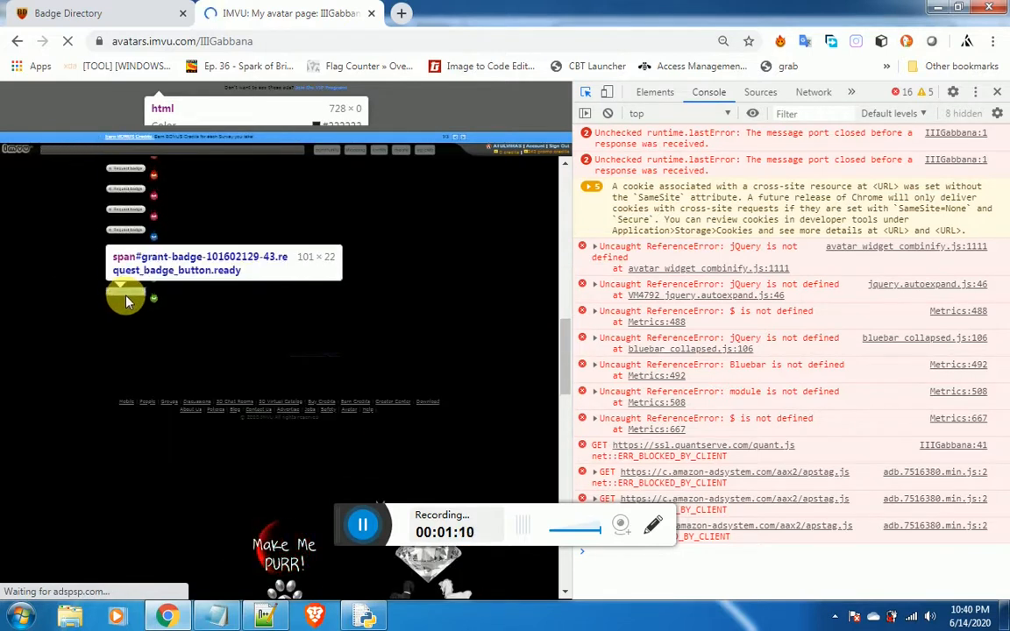
pyautogui.moveTo(130, 259)
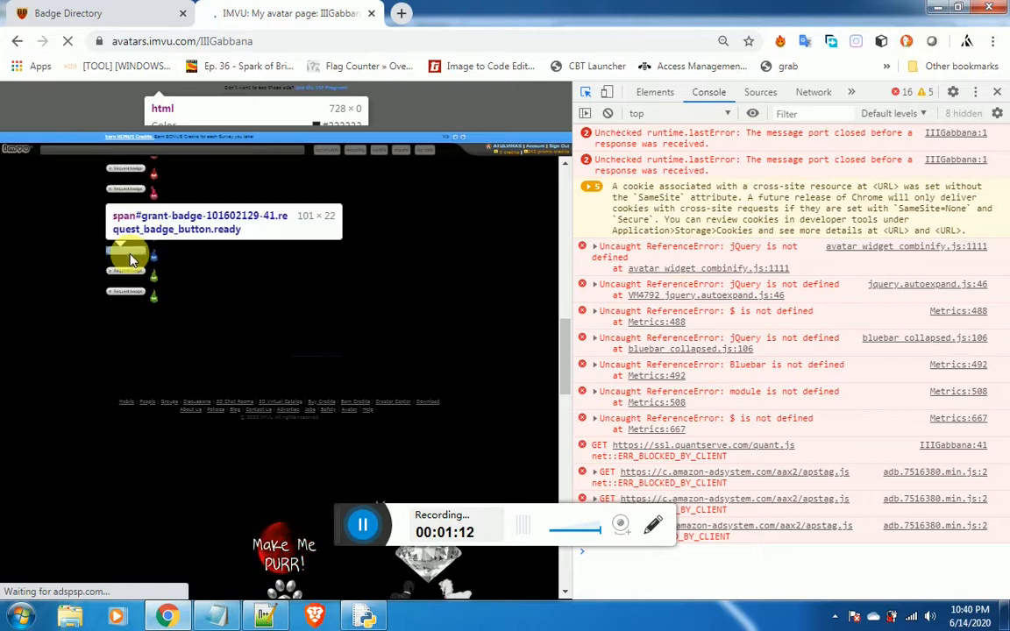
pyautogui.click(586, 92)
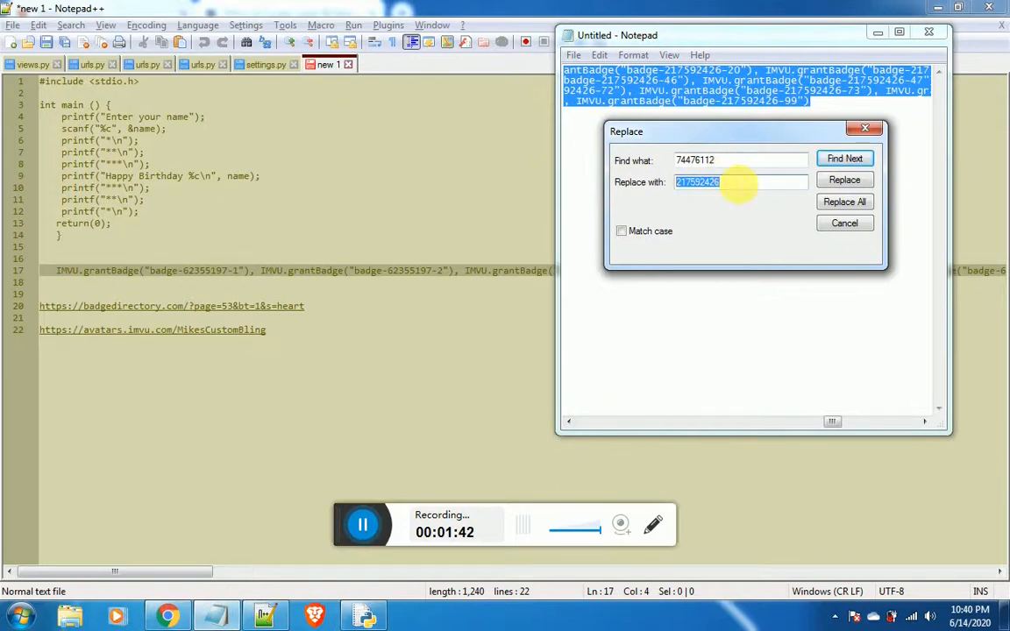
# - Replace every 217592426 with 101602129 across the grantBadge list using Replace All
pyautogui.click(741, 182)
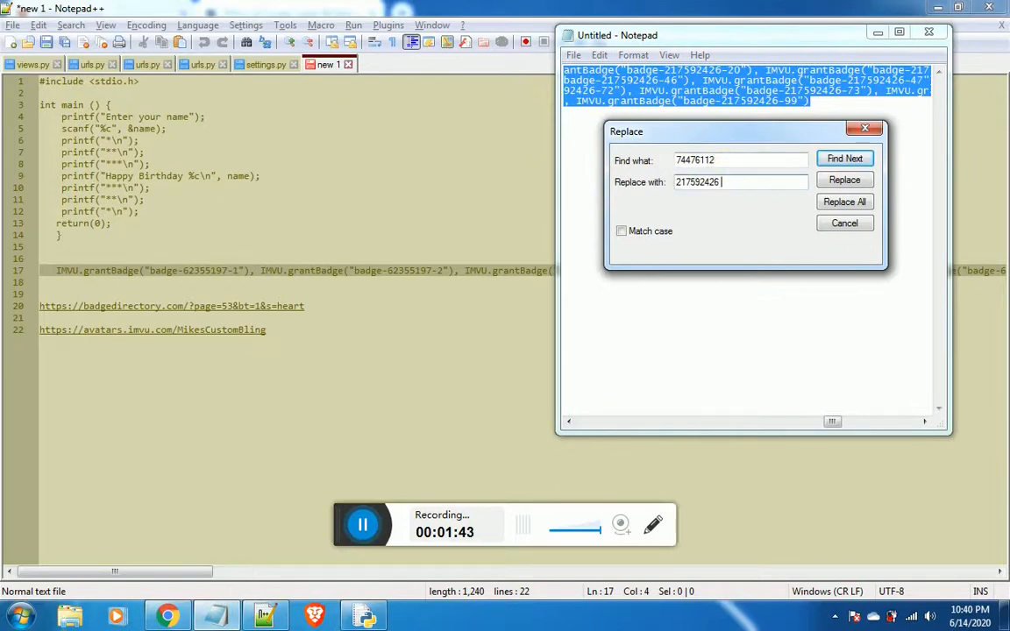
pyautogui.write('101602129')
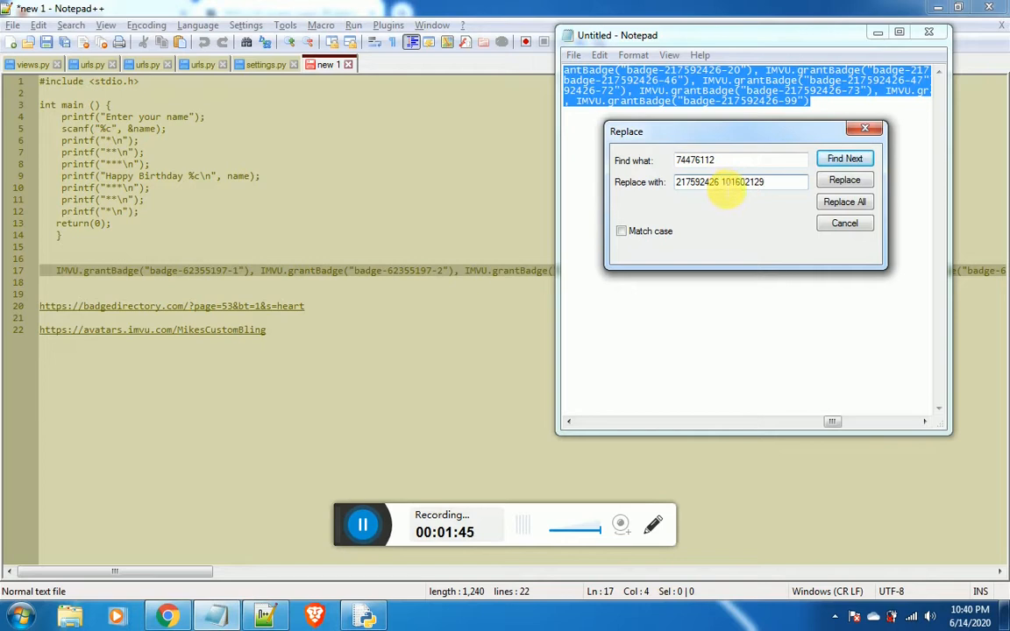
pyautogui.doubleClick(698, 181)
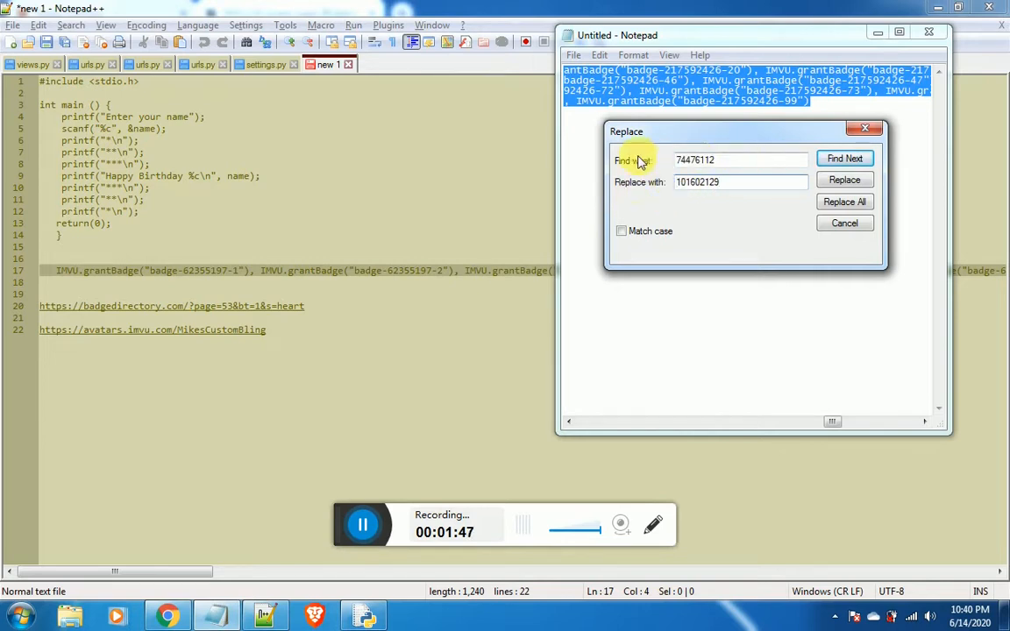
pyautogui.tripleClick(741, 160)
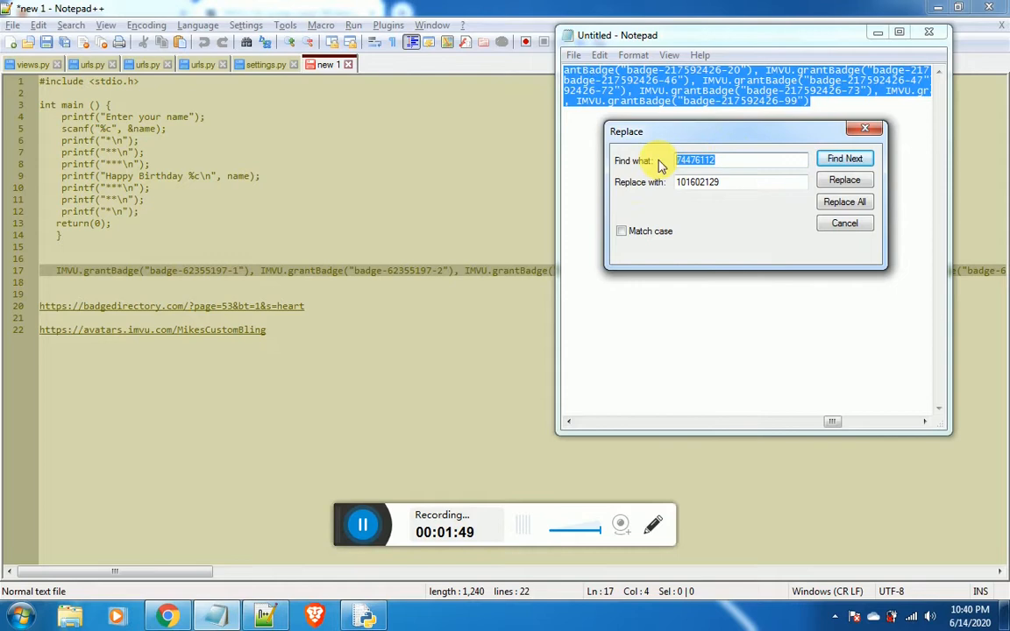
pyautogui.write('217592426')
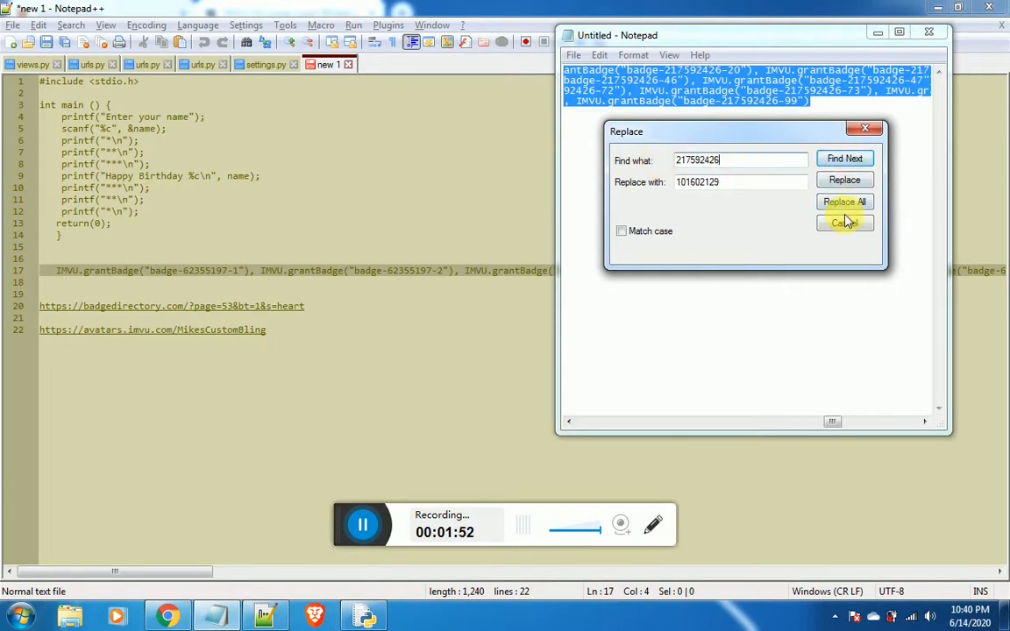
pyautogui.click(844, 202)
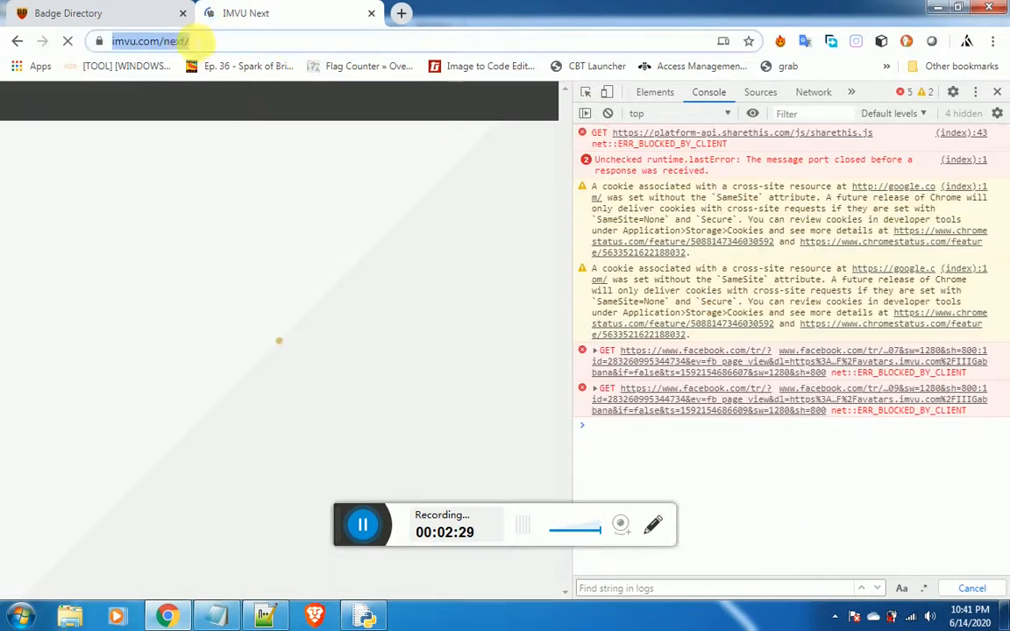
# - Navigate to avatars.imvu.com/ATU to return to your own avatar page
pyautogui.write('avatars.imvu.com')
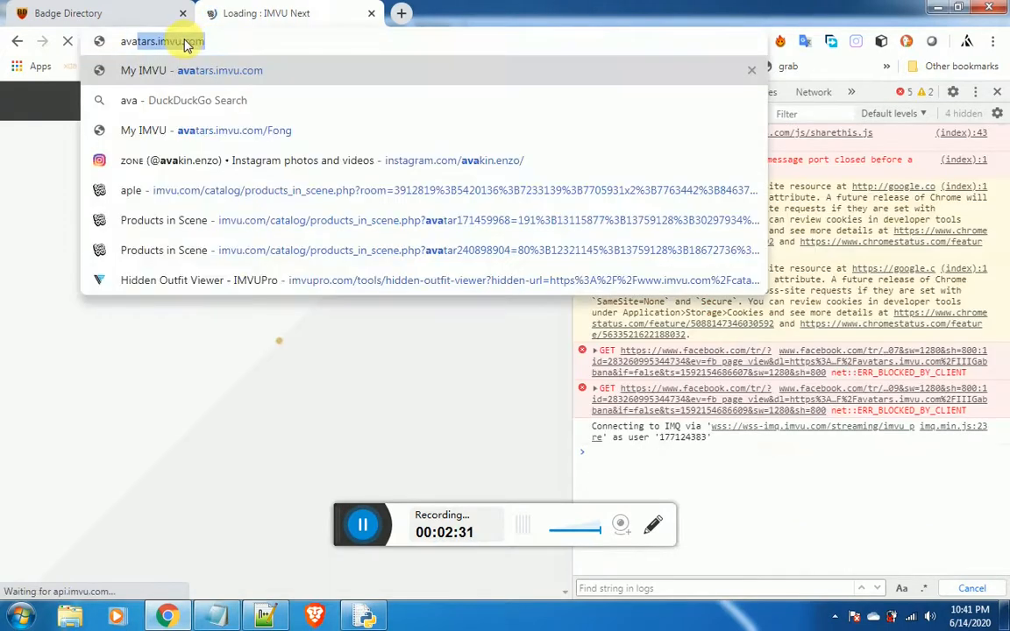
pyautogui.write('/')
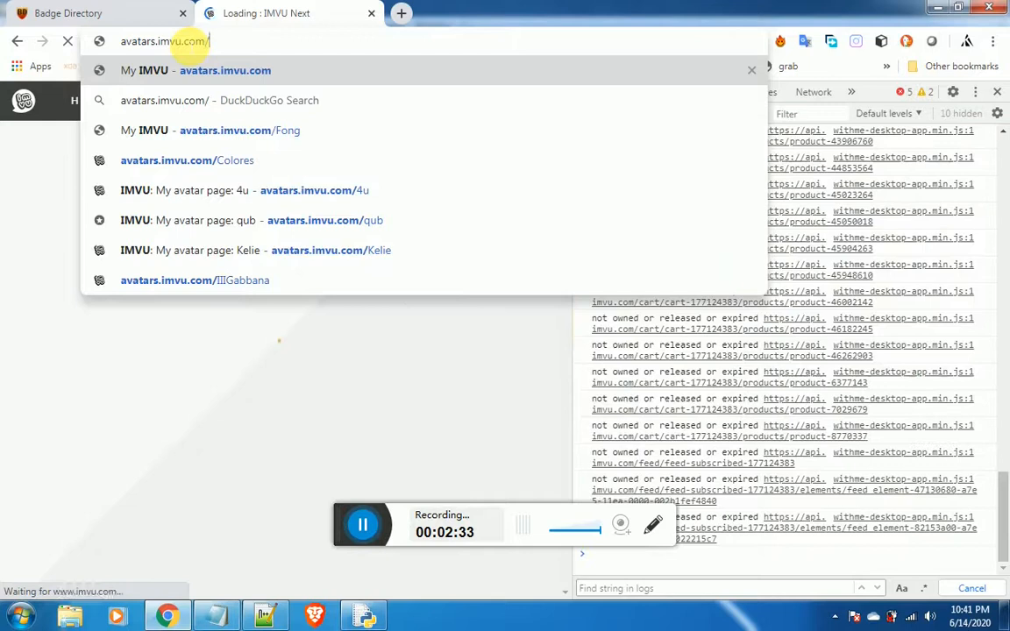
pyautogui.write('ATU')
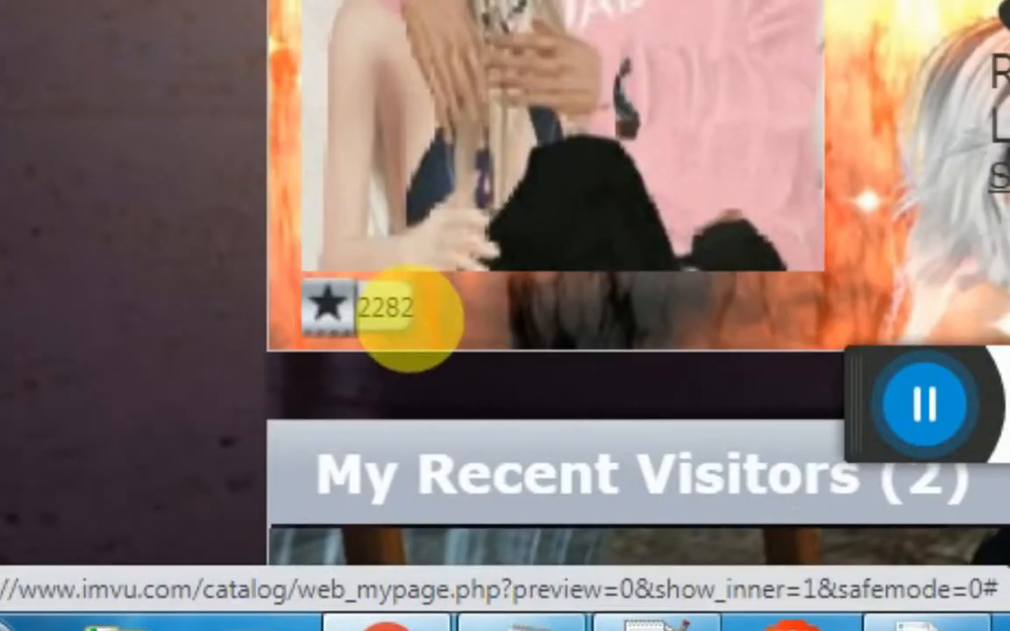
pyautogui.moveTo(399, 342)
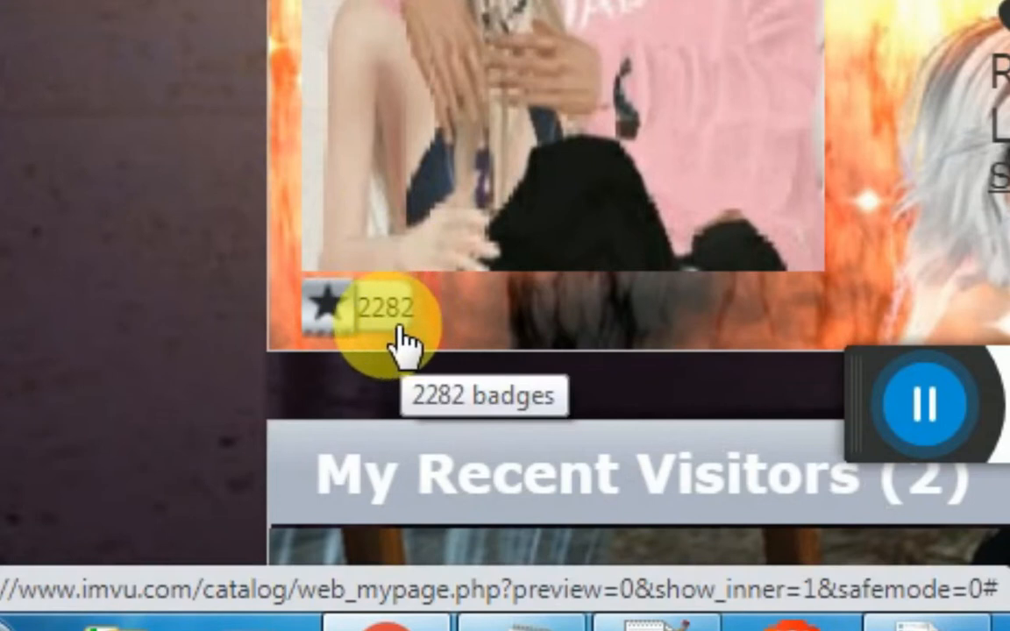